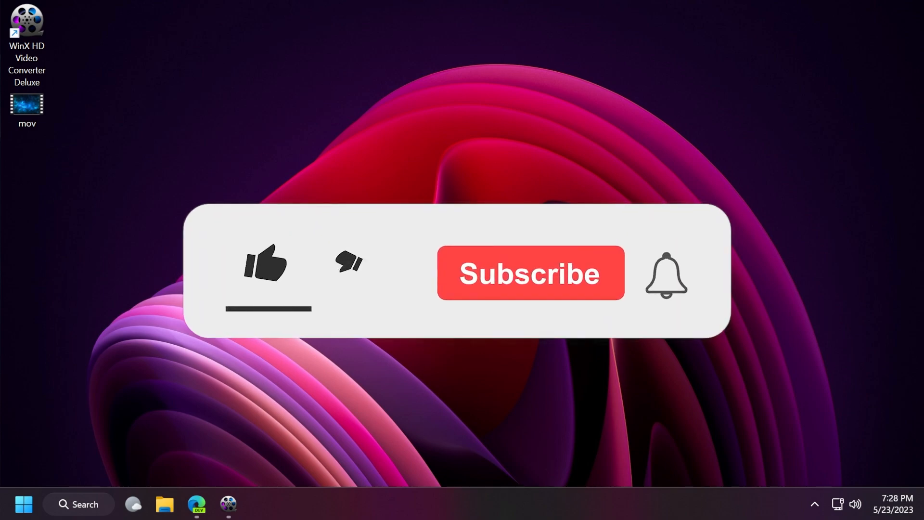
- Add mov.mov and choose General Profiles > MP4 Video as its output format
click(266, 269)
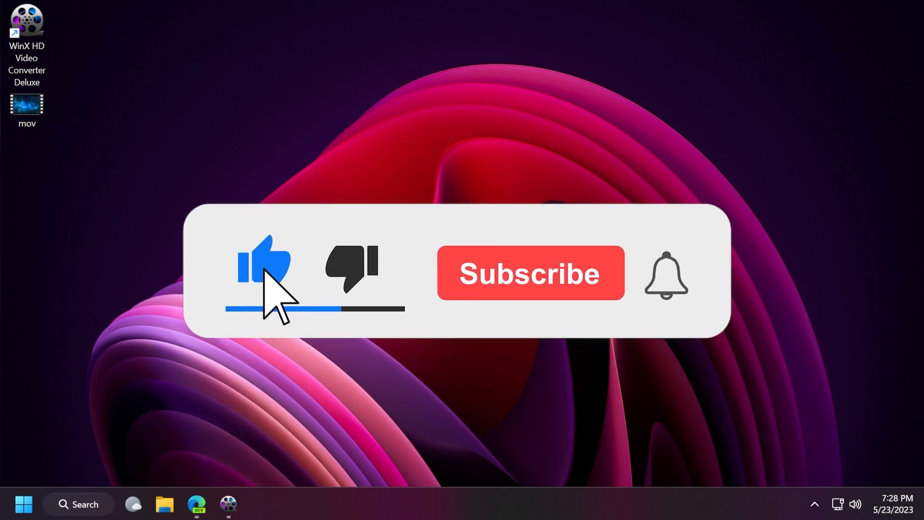
click(531, 273)
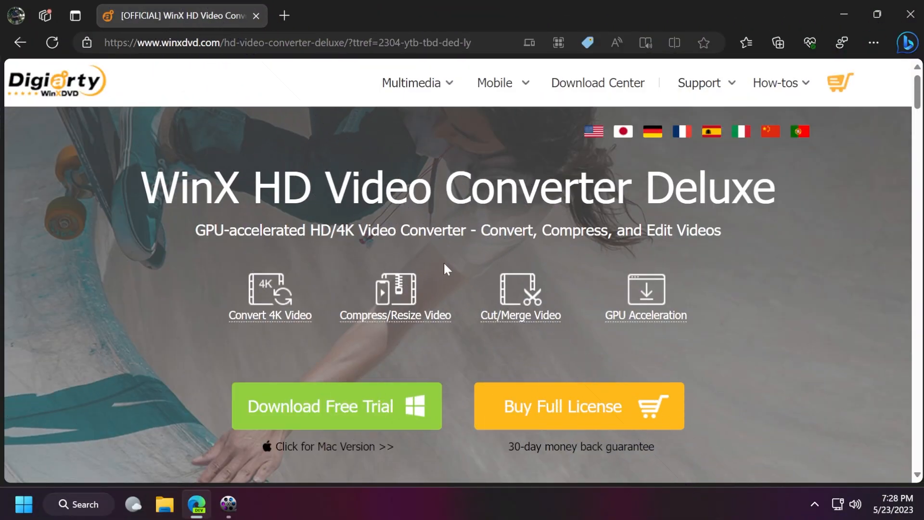
mouse_move(416, 260)
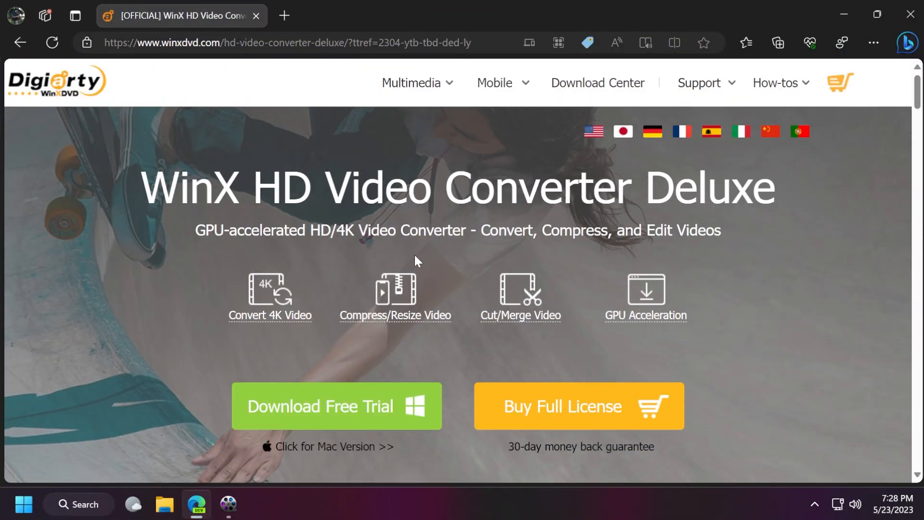
mouse_move(447, 282)
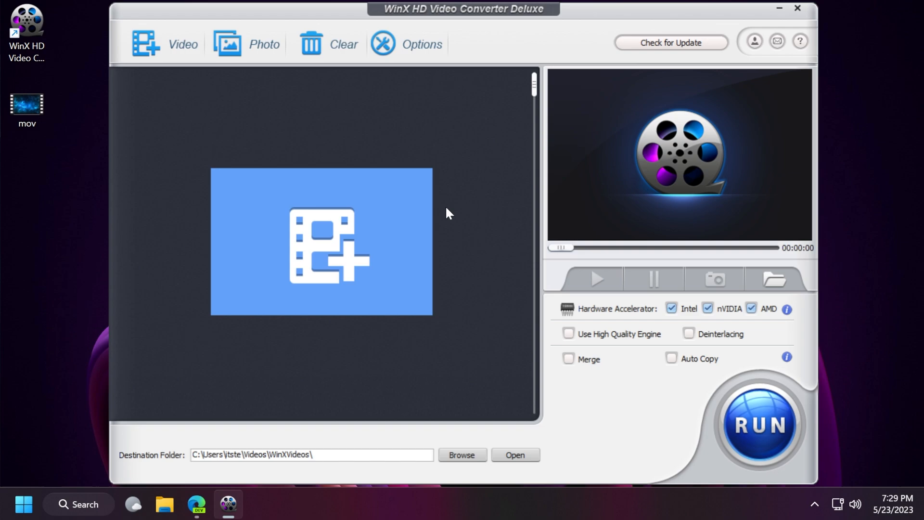
mouse_move(445, 231)
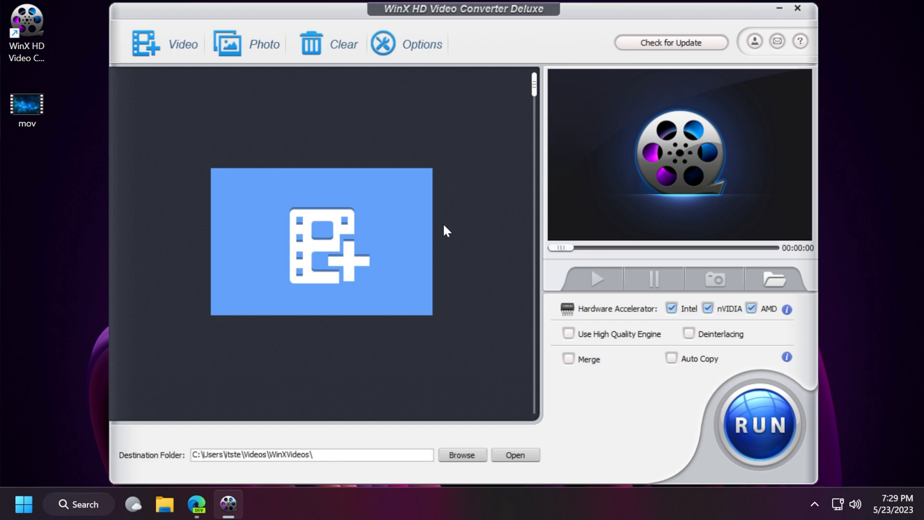
mouse_move(35, 163)
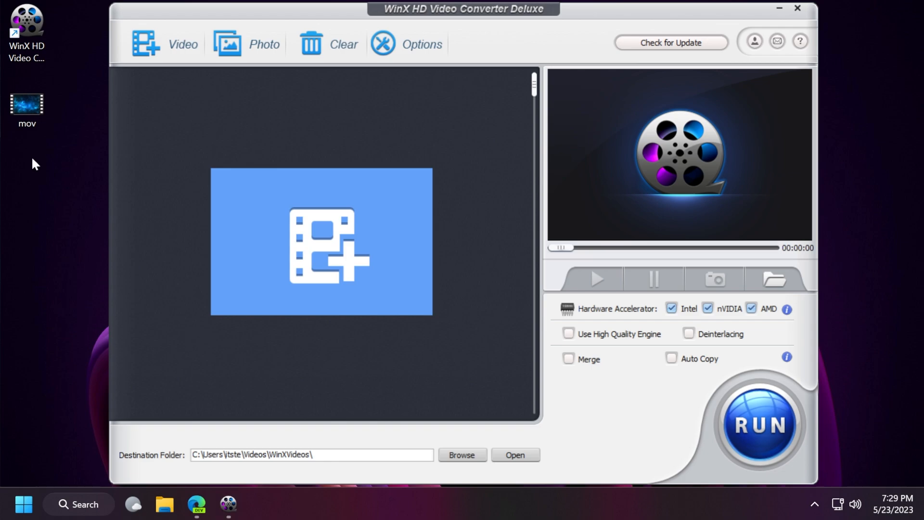
mouse_move(39, 167)
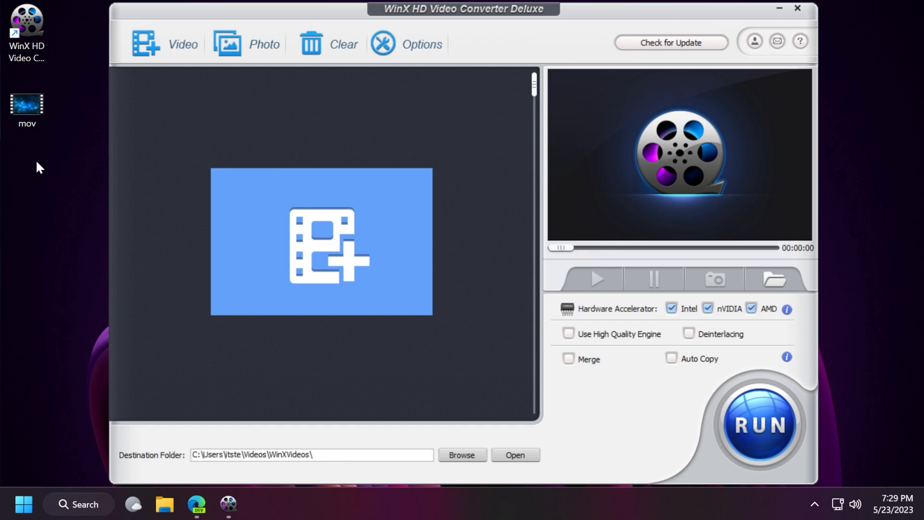
mouse_move(40, 166)
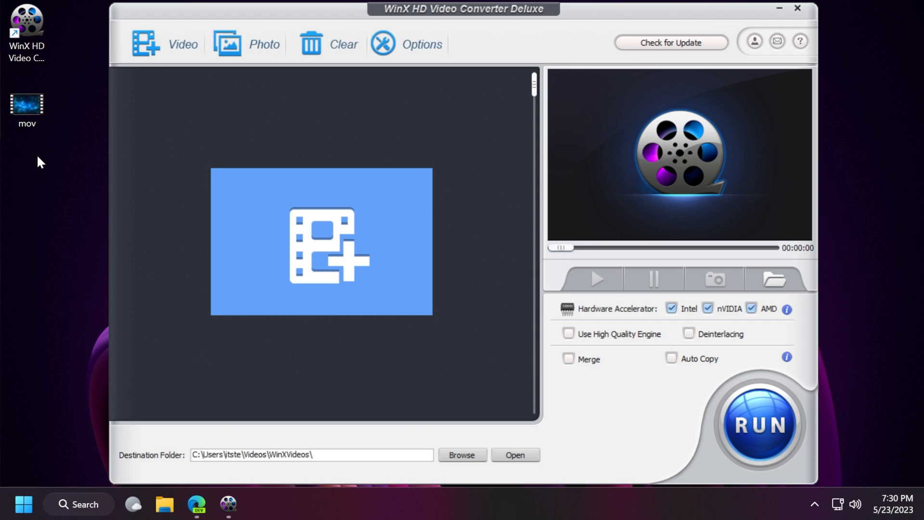
mouse_move(291, 243)
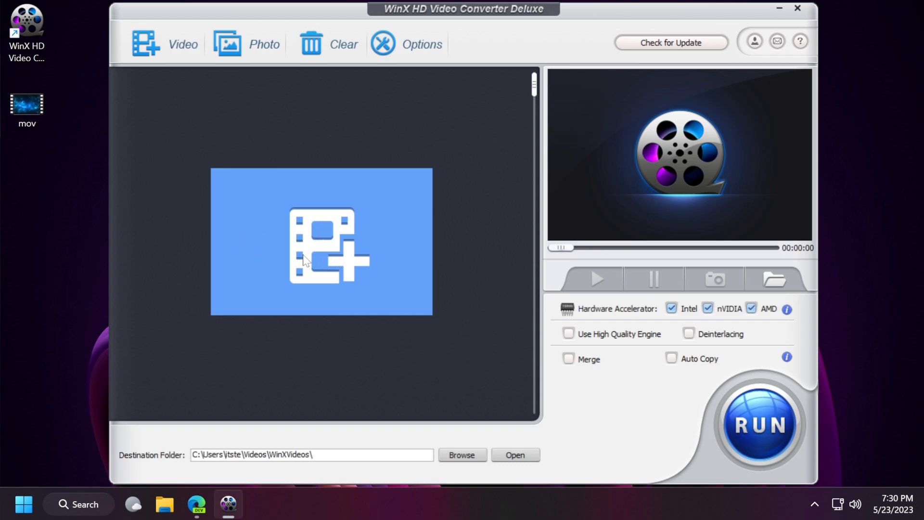
mouse_move(277, 154)
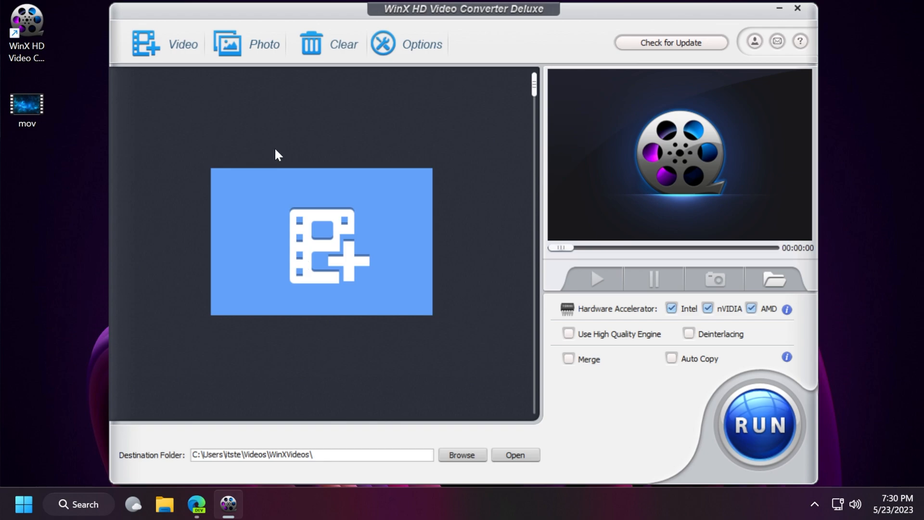
mouse_move(359, 256)
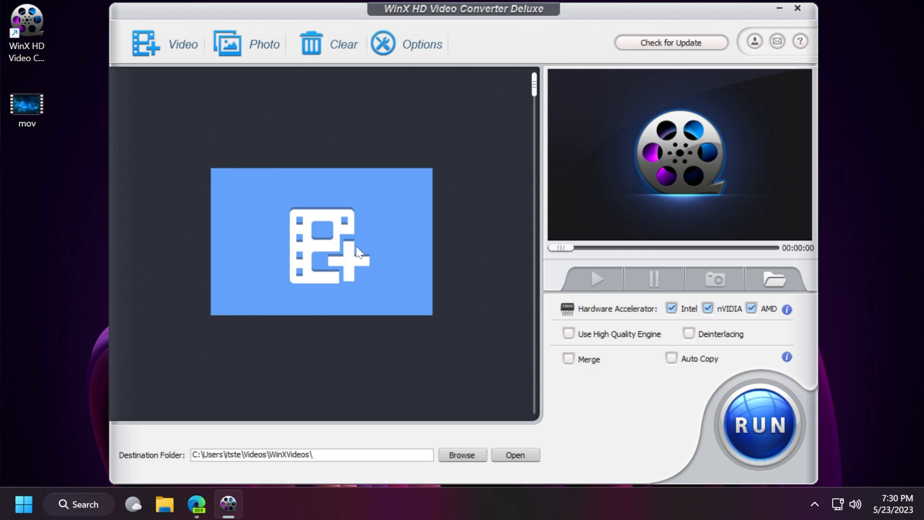
mouse_move(313, 218)
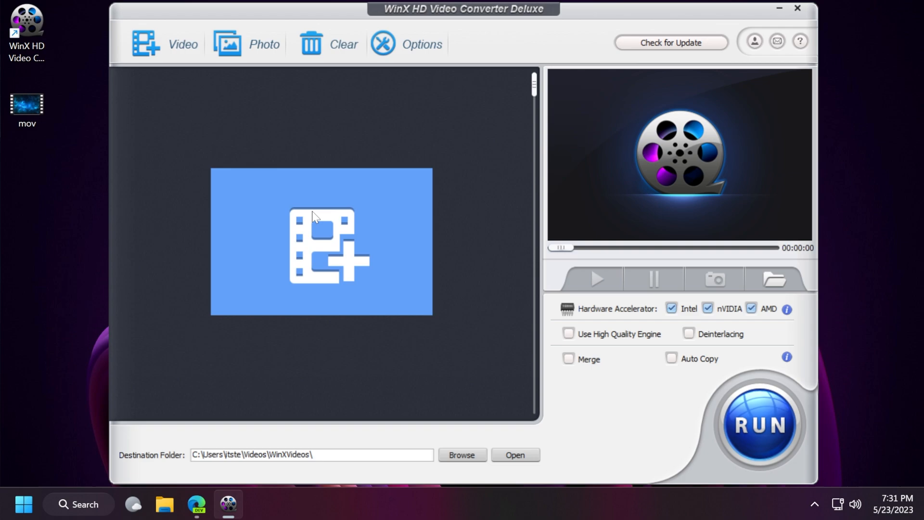
mouse_move(135, 130)
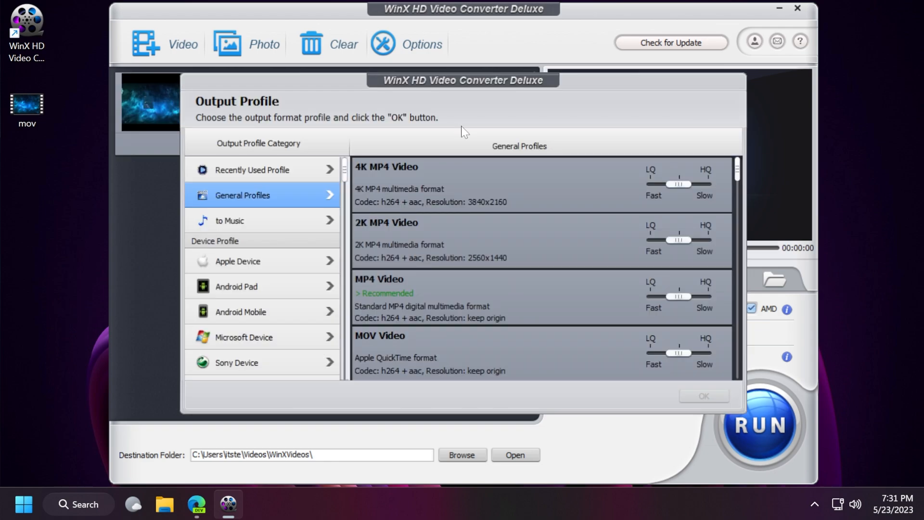
mouse_move(253, 199)
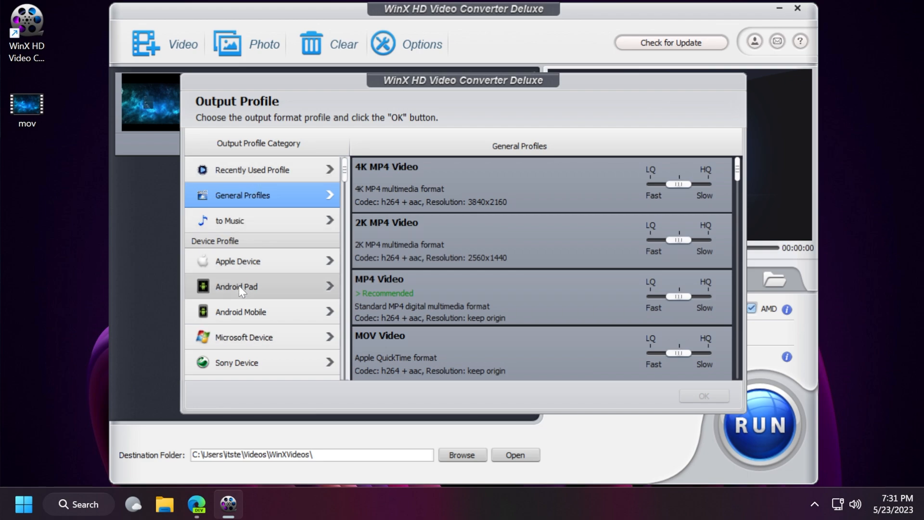
mouse_move(242, 345)
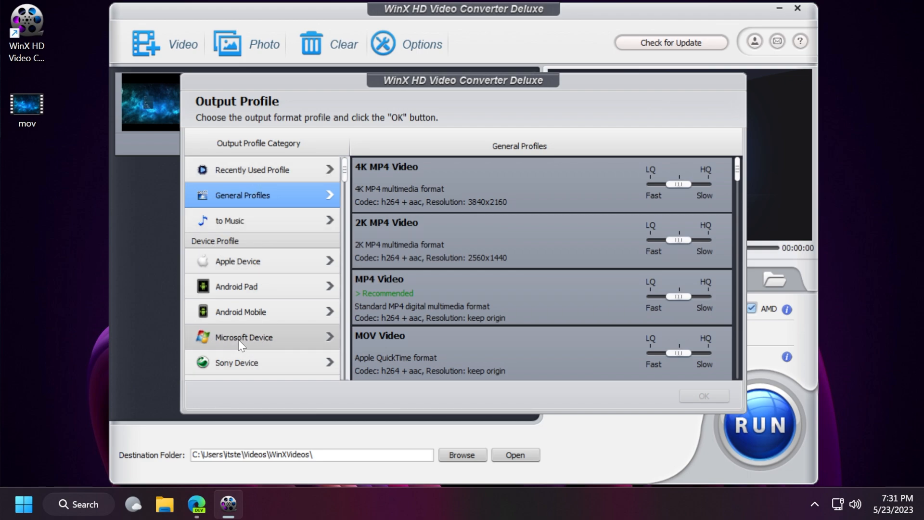
mouse_move(224, 318)
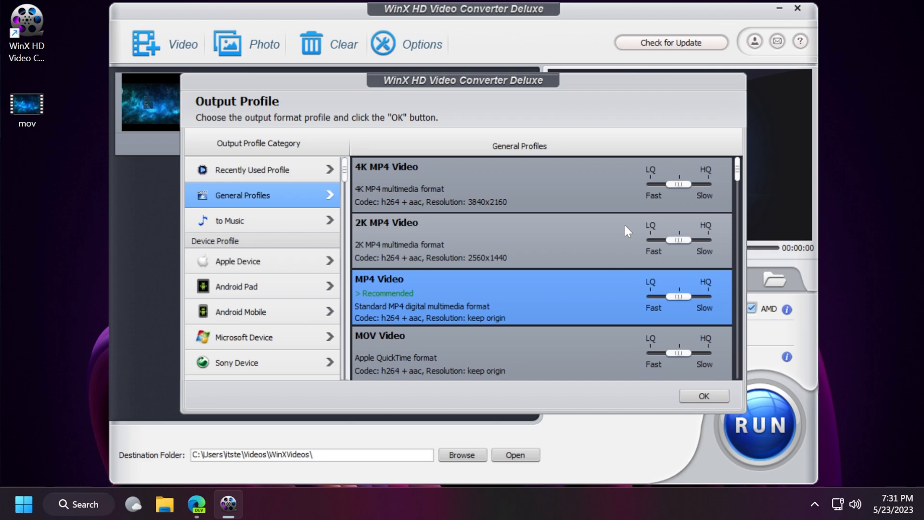
mouse_move(756, 150)
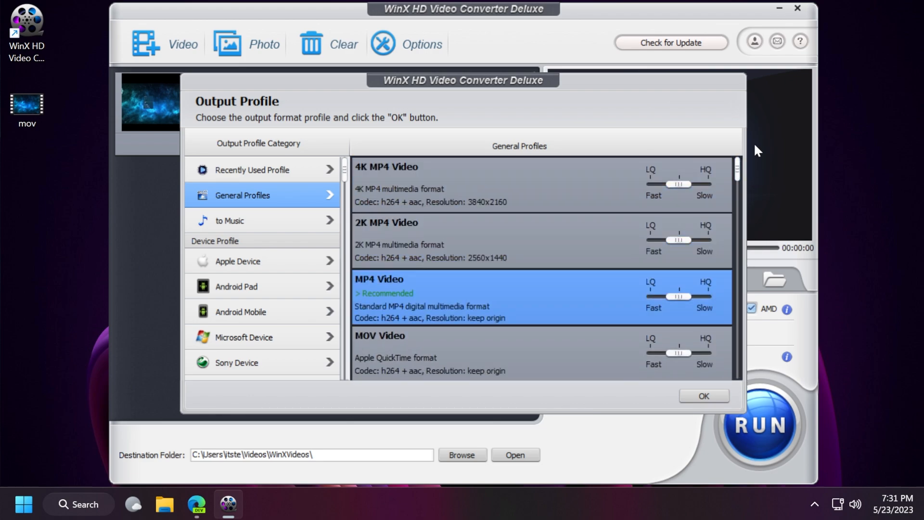
click(230, 221)
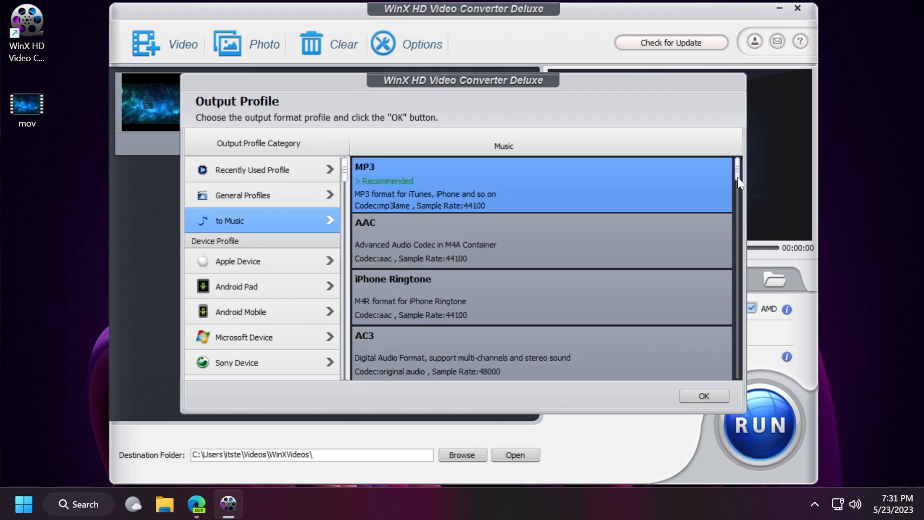
mouse_move(454, 191)
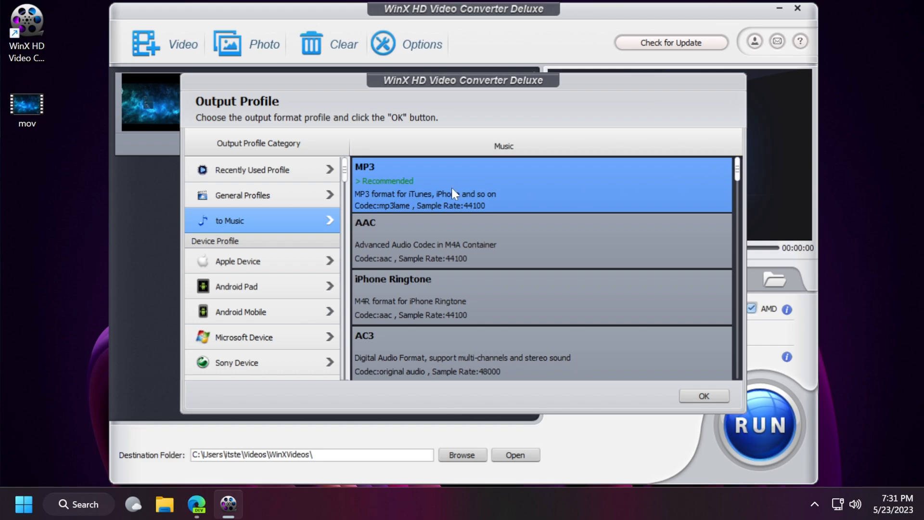
click(256, 195)
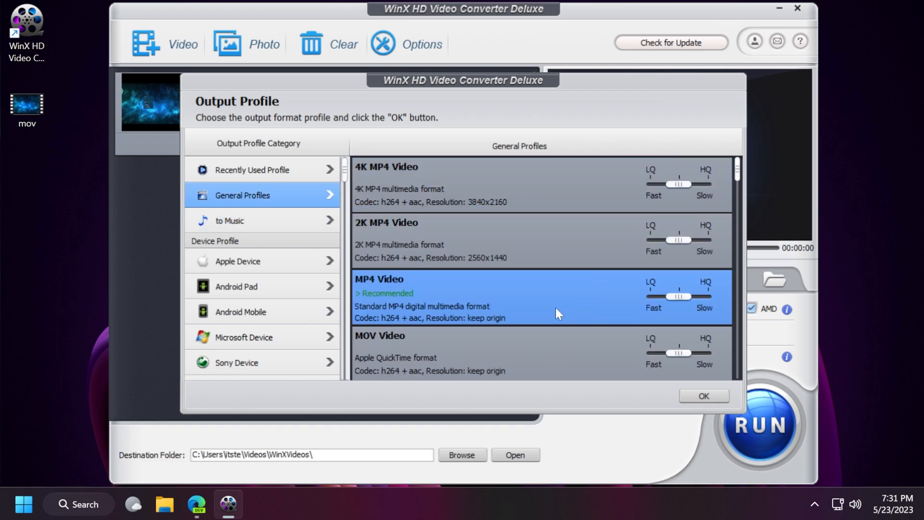
mouse_move(396, 305)
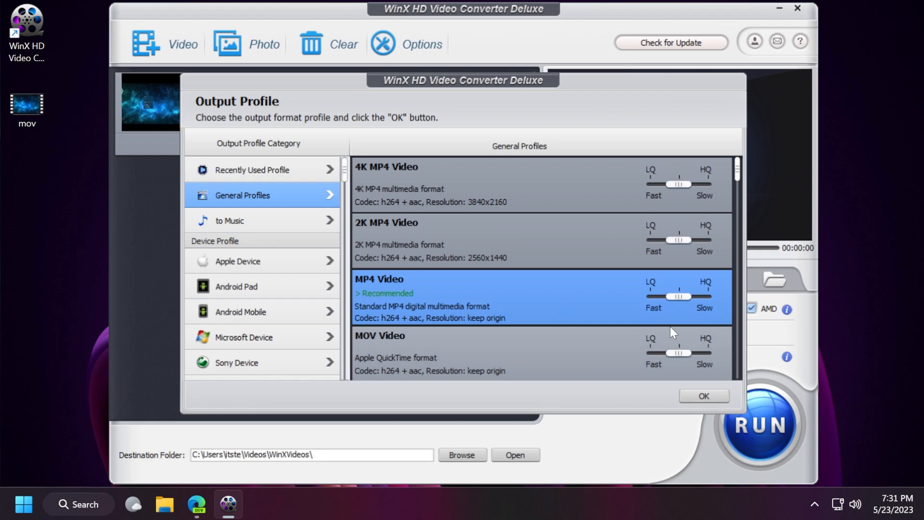
click(703, 395)
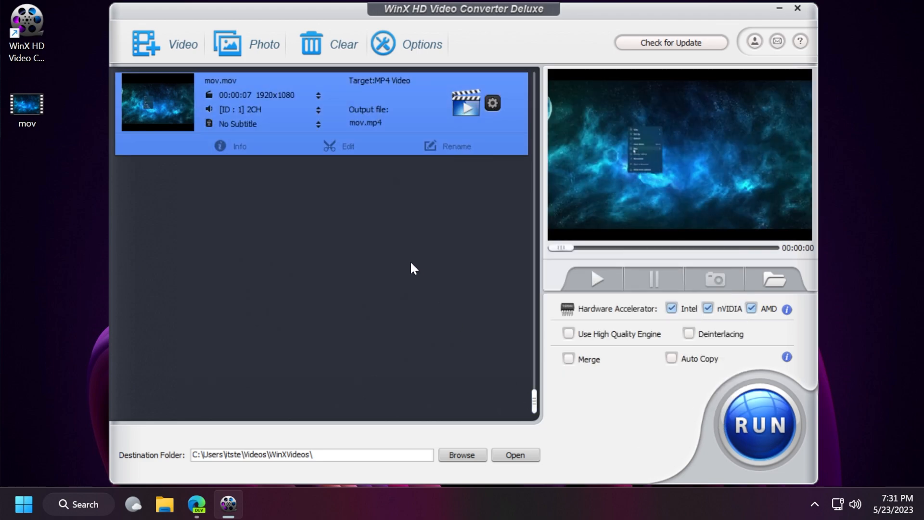
- Review the MP4 output settings, keeping 1920 x 1080 resolution, and confirm them
click(492, 103)
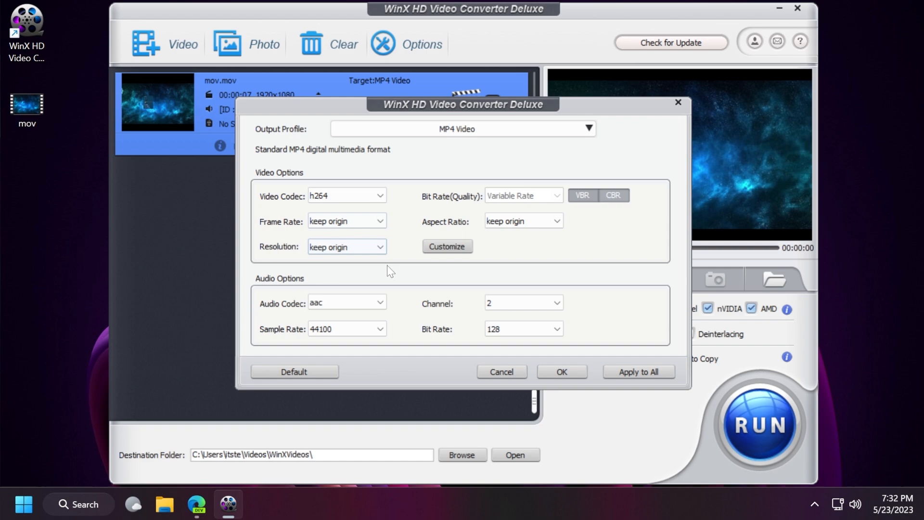
mouse_move(290, 191)
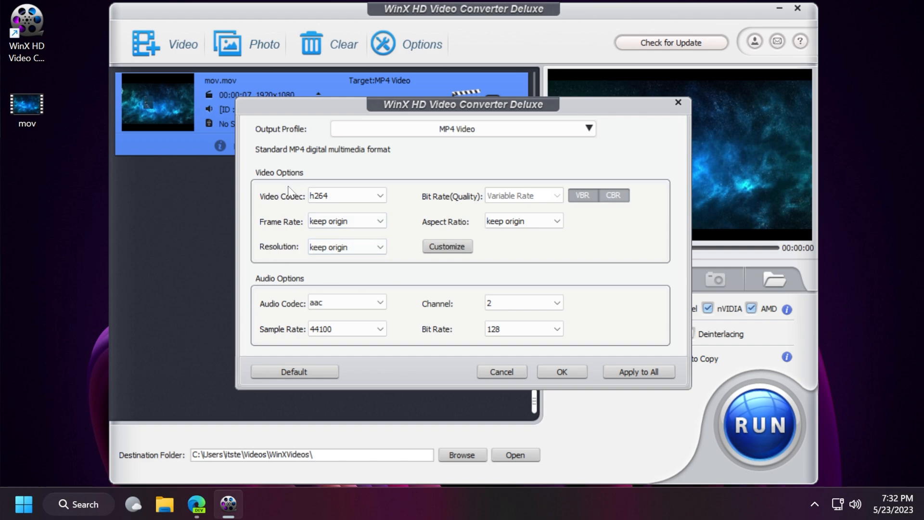
mouse_move(404, 281)
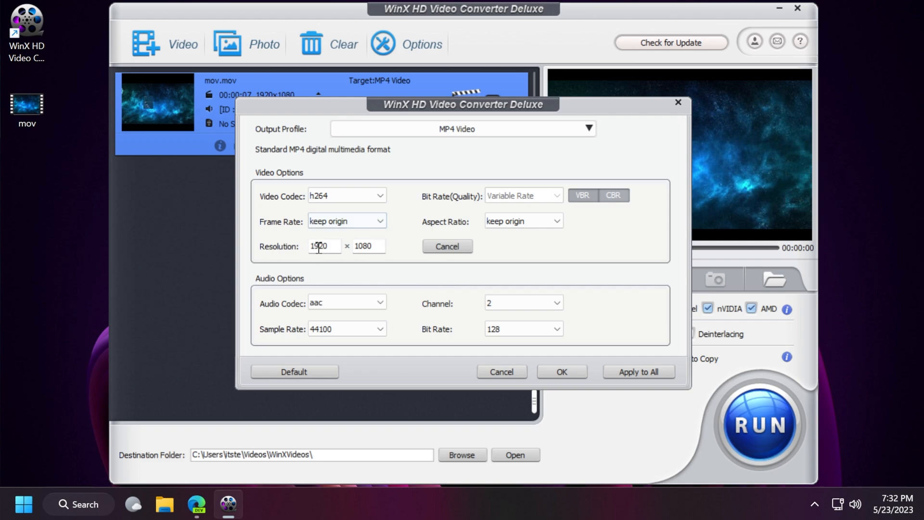
triple_click(324, 246)
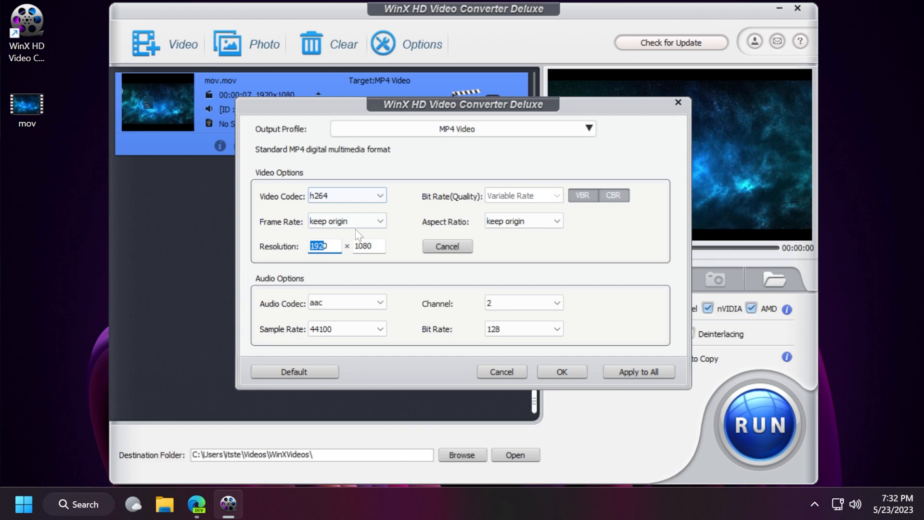
mouse_move(283, 289)
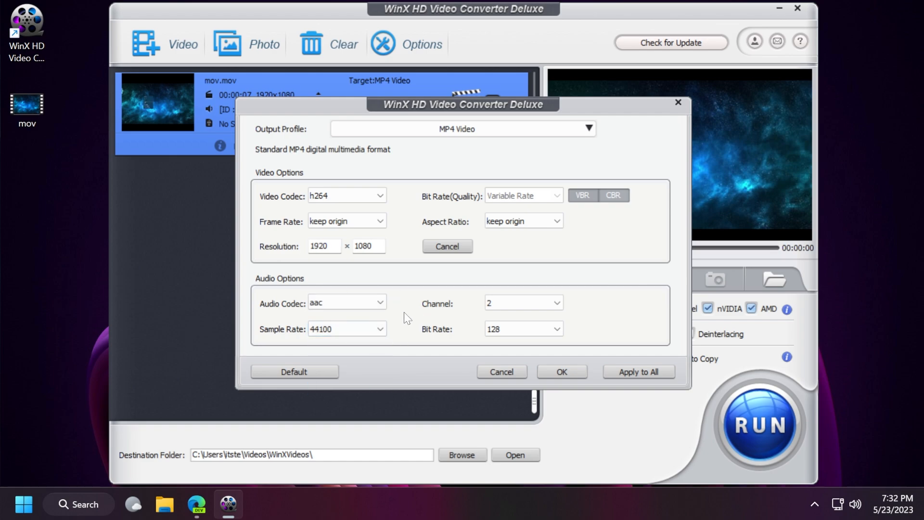
click(562, 371)
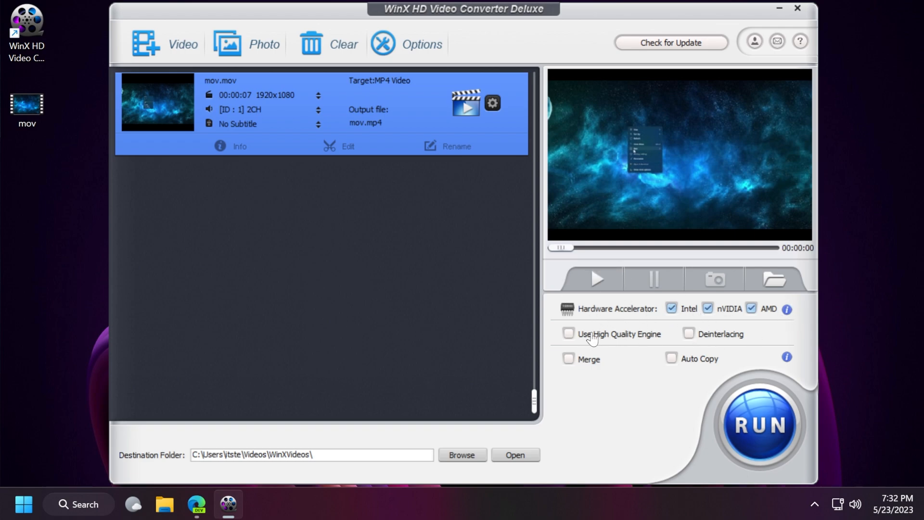
- Enable Use High Quality Engine and bring up the clip's Edit window
click(568, 333)
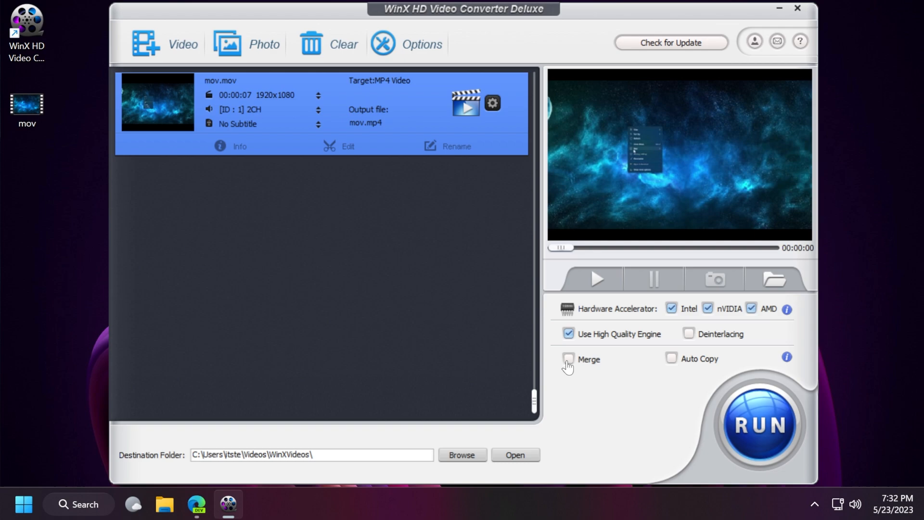
click(341, 145)
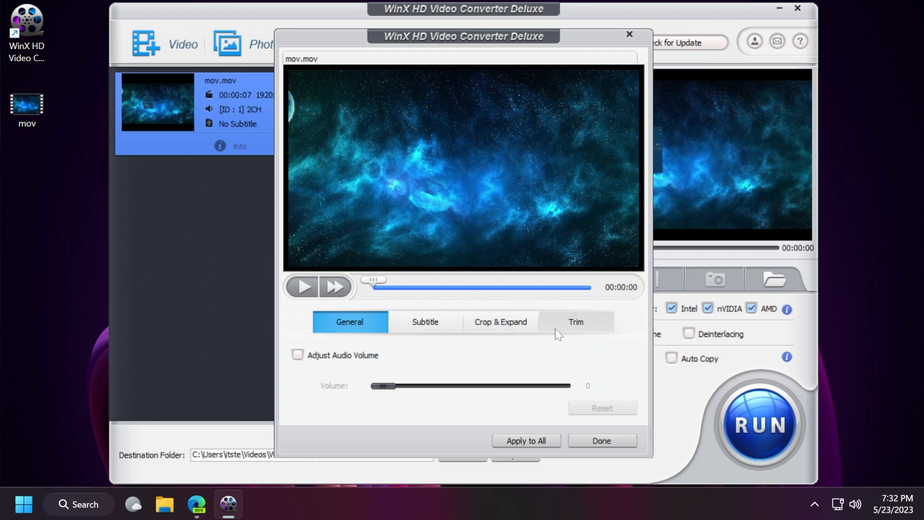
- Close the Edit window without trimming, and set the destination folder to the Desktop
click(576, 321)
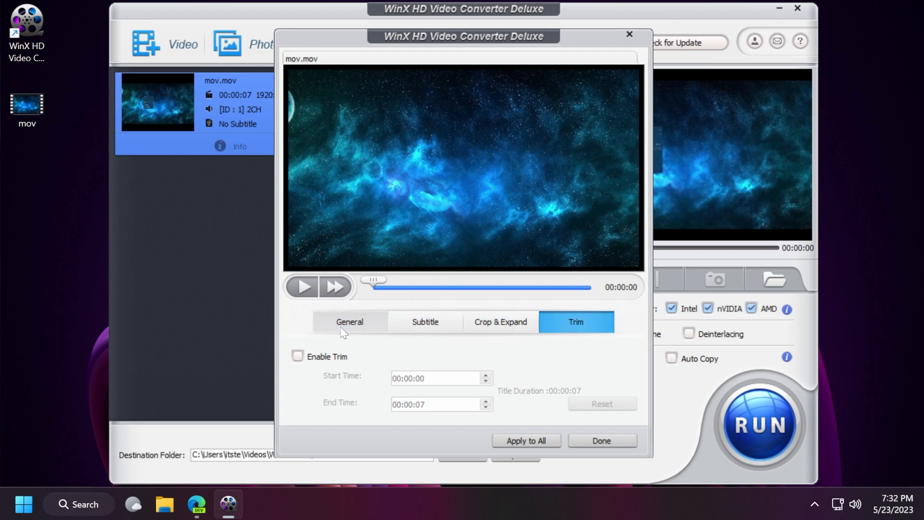
click(349, 322)
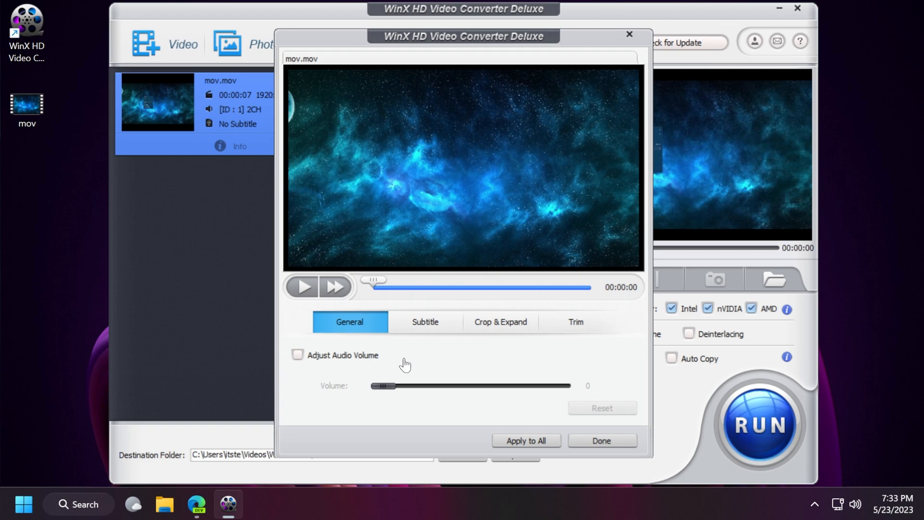
click(602, 440)
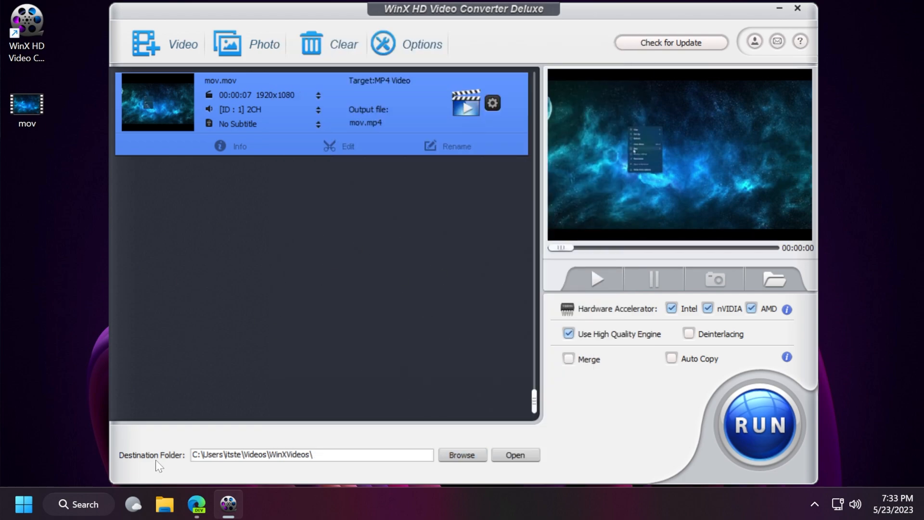
click(461, 454)
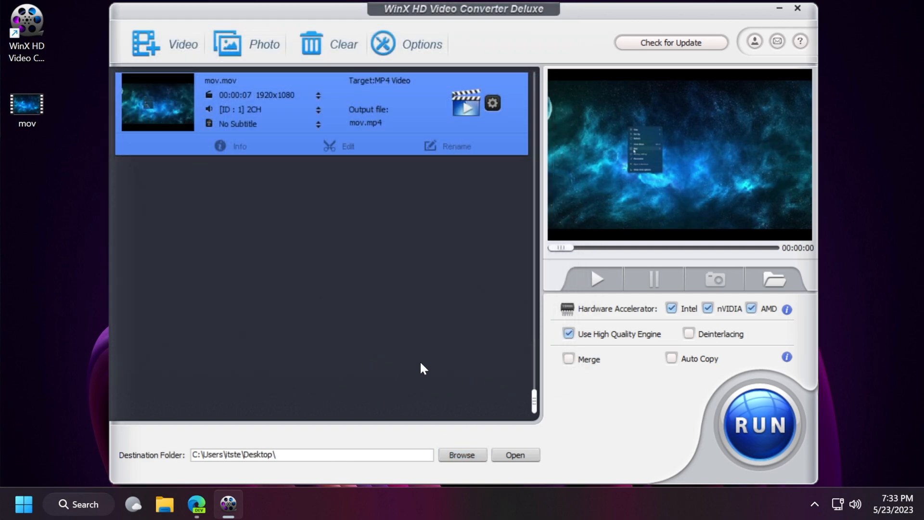
- Run the conversion, saving mov.mp4 to the Desktop
click(761, 425)
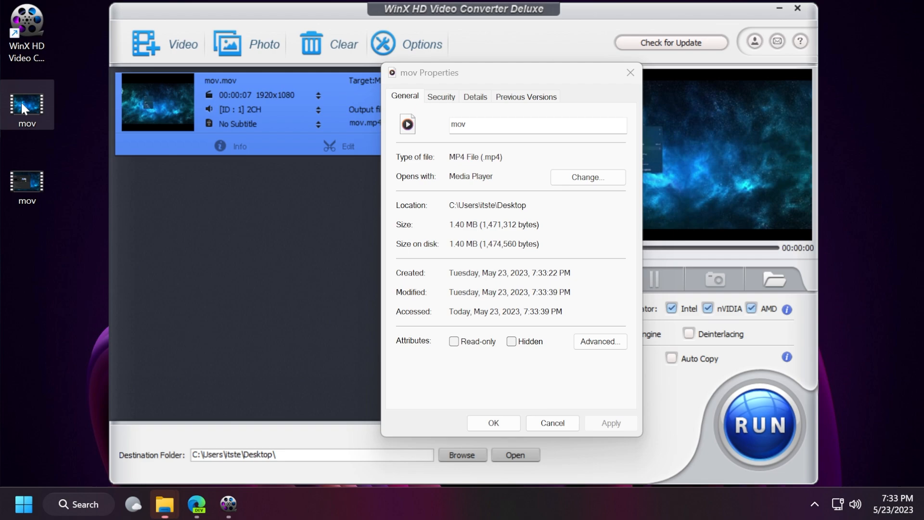
- Compare the 1.20 MB MOV properties with the 1.40 MB MP4, then close both
double_click(27, 105)
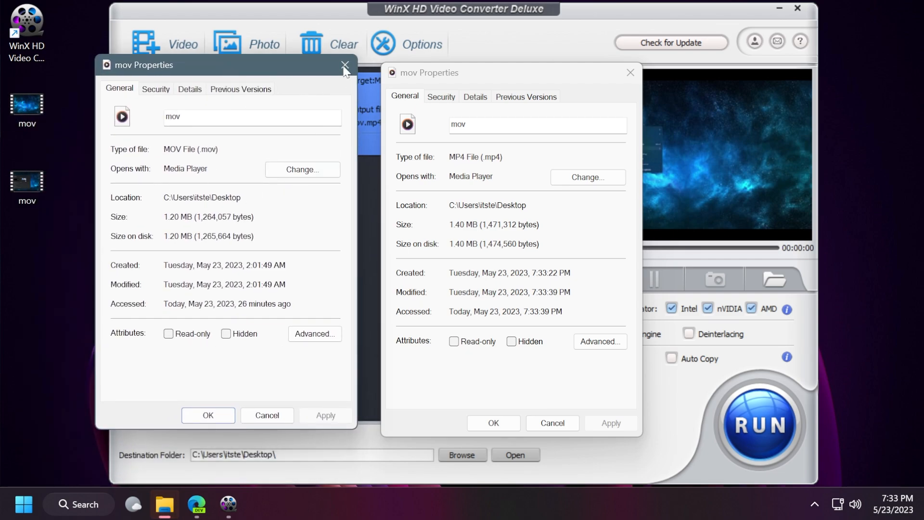
click(344, 65)
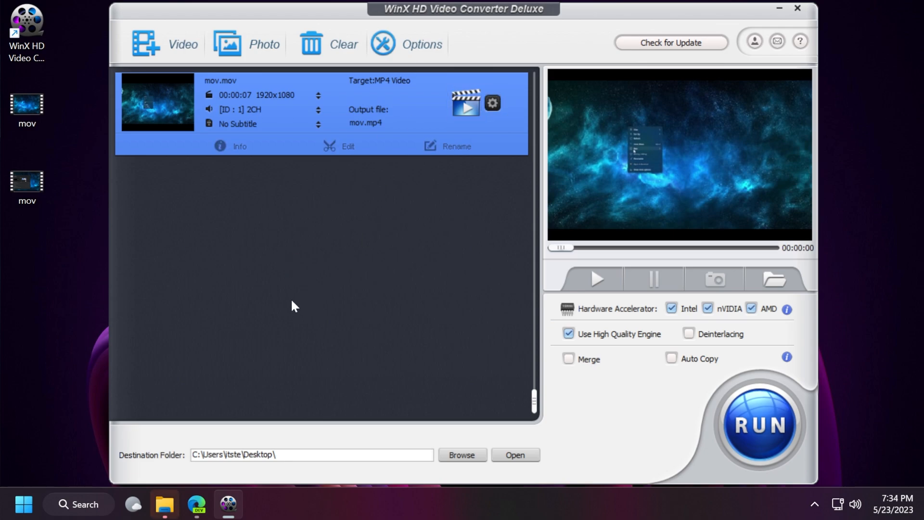
mouse_move(303, 251)
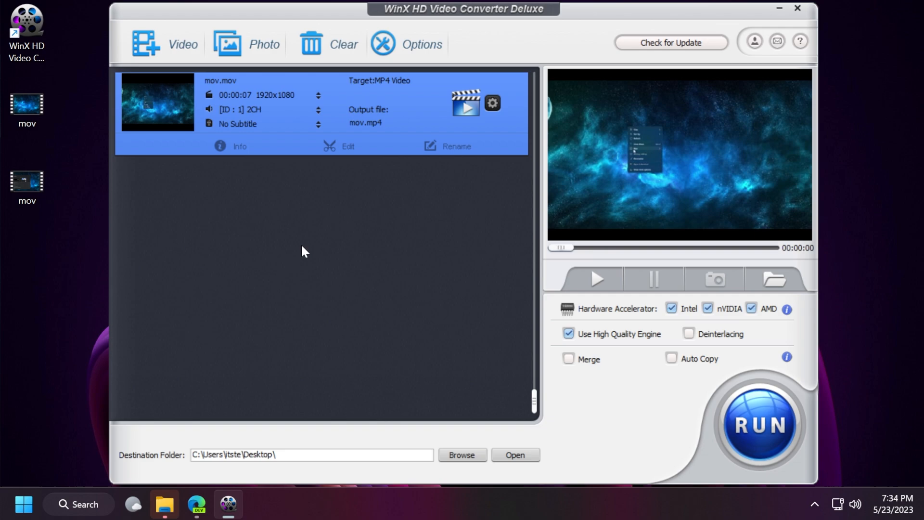
mouse_move(470, 69)
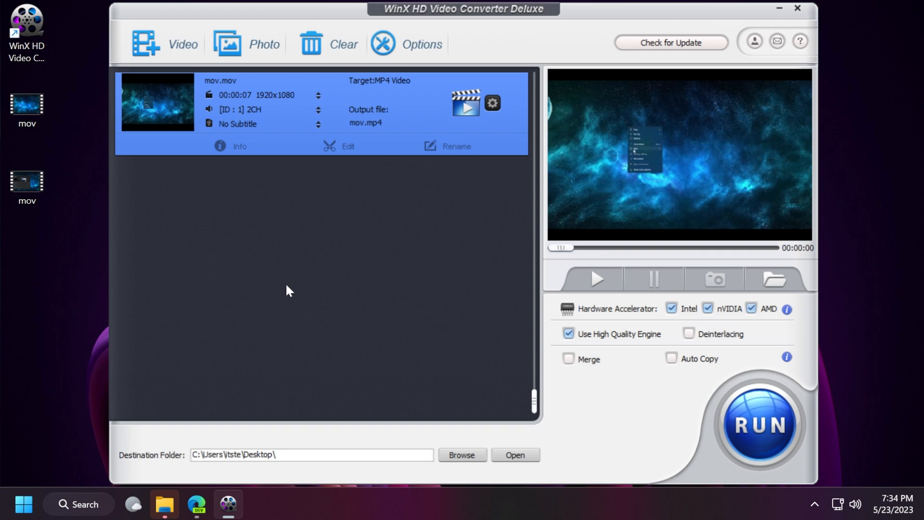
mouse_move(291, 298)
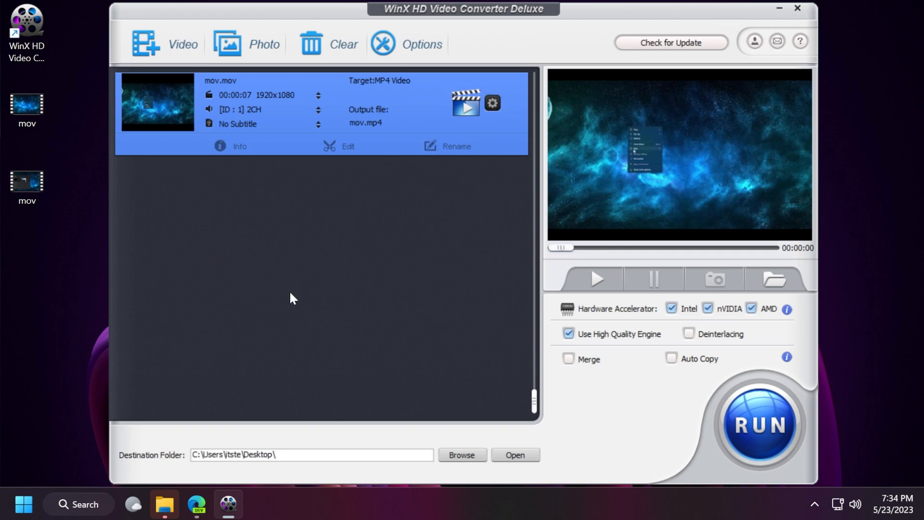
mouse_move(392, 145)
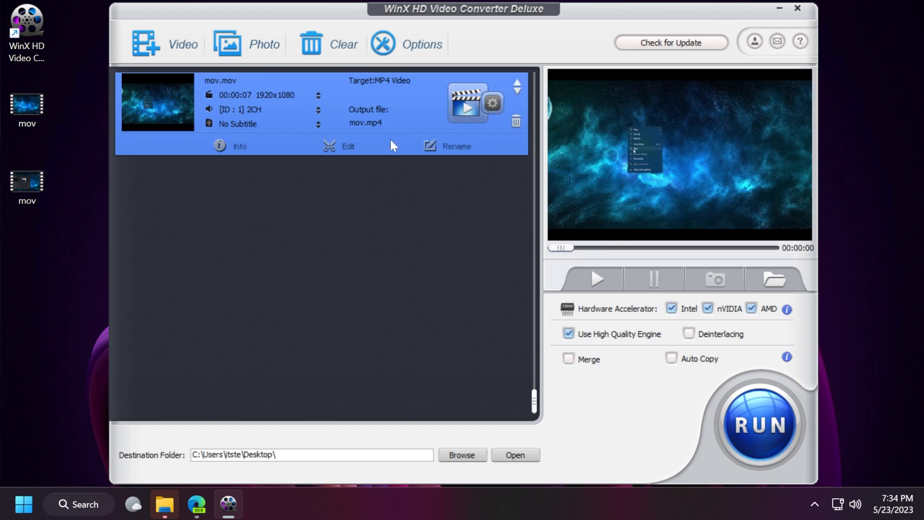
mouse_move(395, 209)
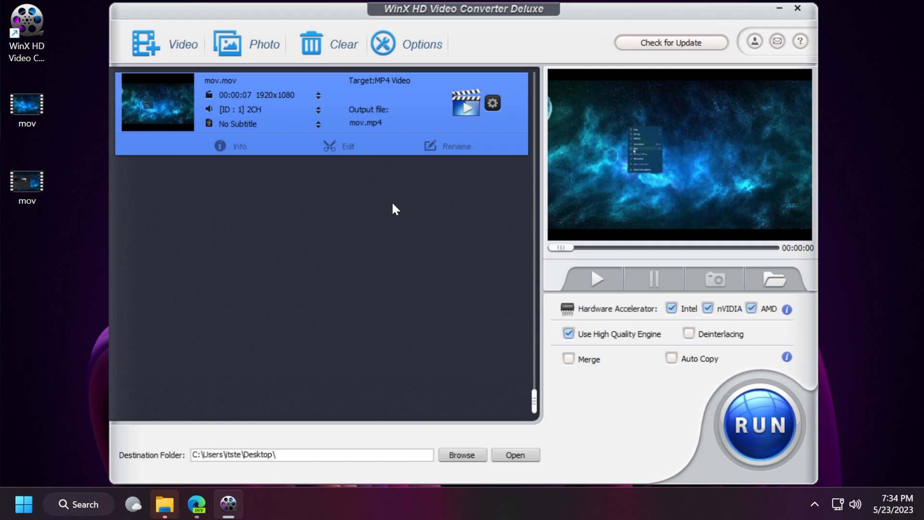
- Reopen the clip's output settings and expand the General Profiles list
click(492, 102)
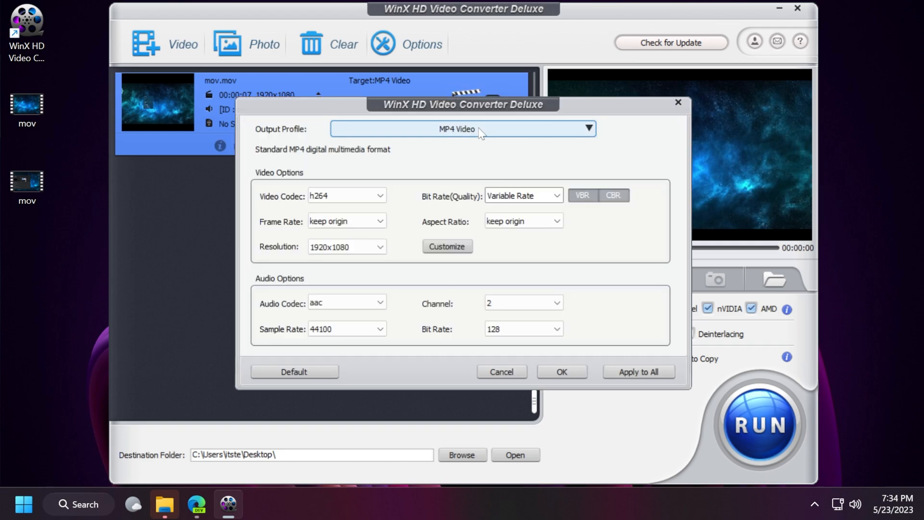
click(562, 371)
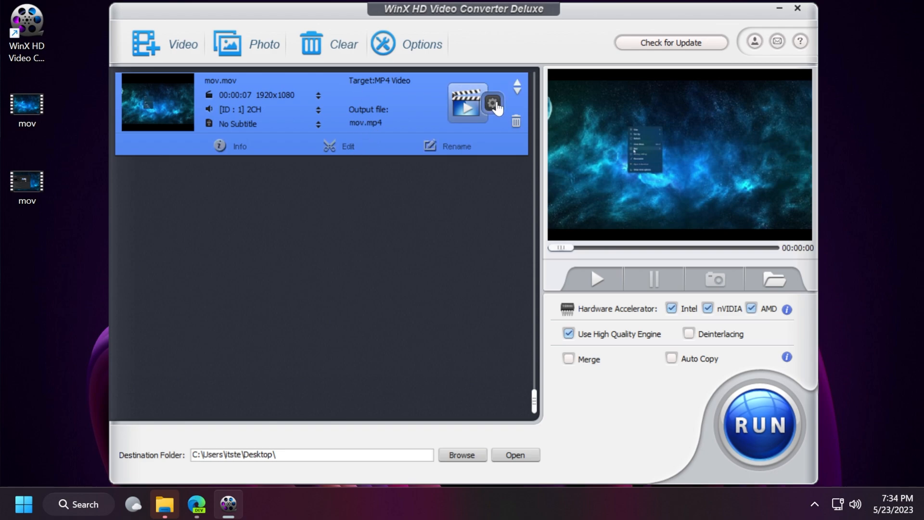
click(491, 102)
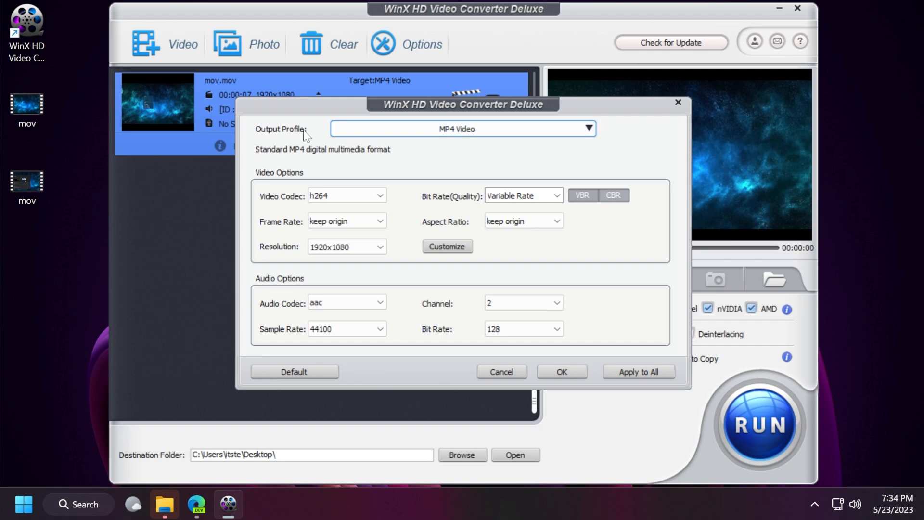
click(464, 129)
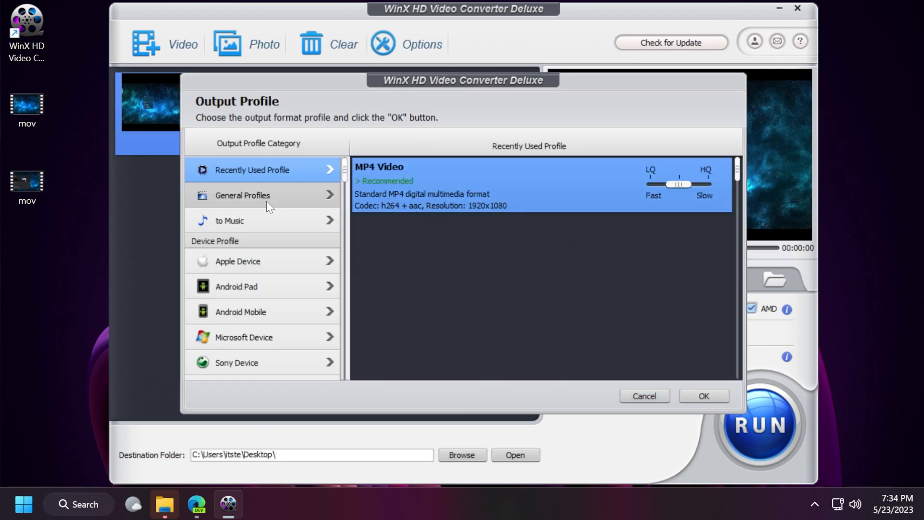
click(242, 195)
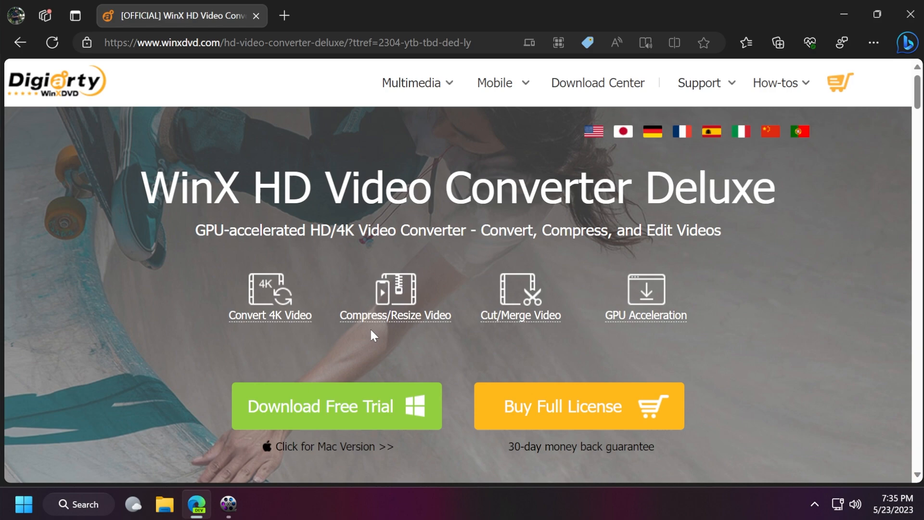
mouse_move(455, 291)
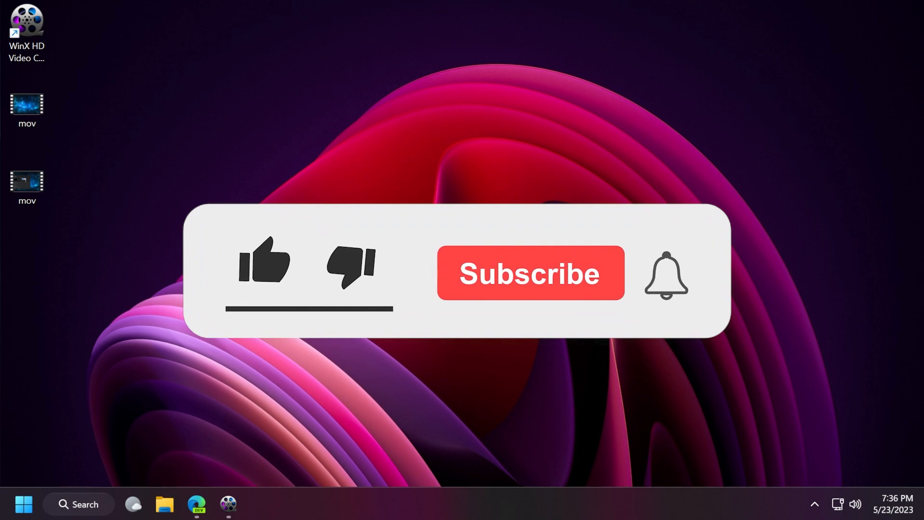
- View winxdvd.com's HD Video Converter Deluxe page in Edge, then minimize Edge
click(266, 264)
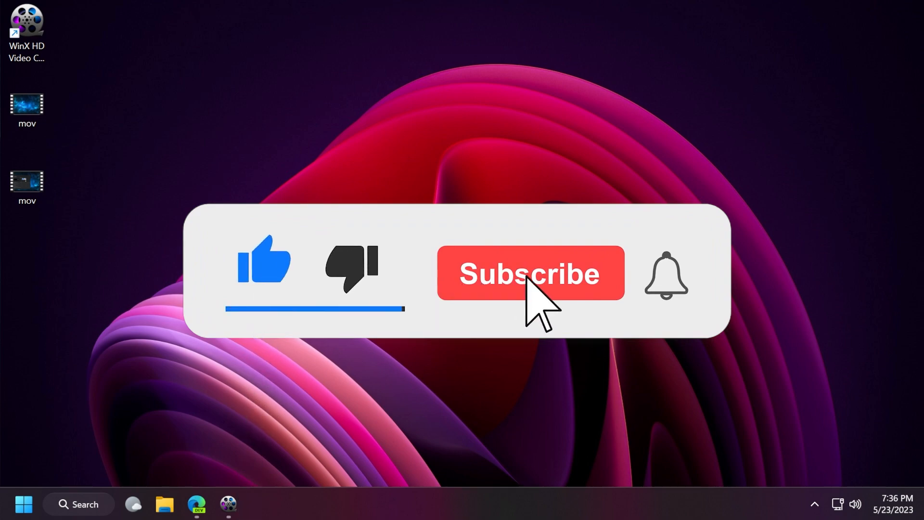